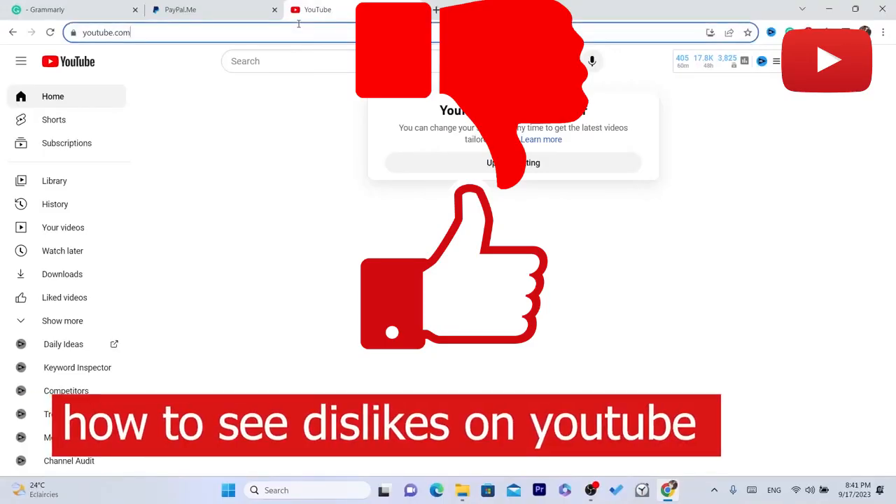
# Run a Google search for "chrome web store" from the address bar.
pyautogui.click(105, 32)
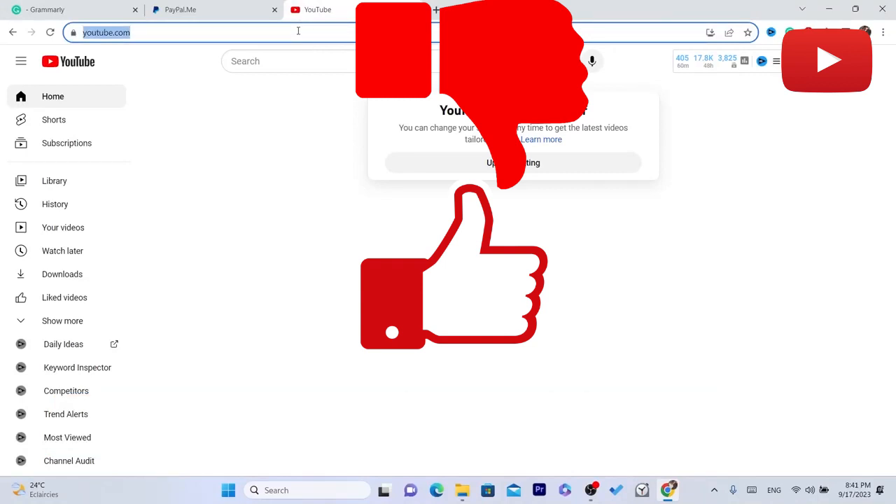
pyautogui.write('chrome web store')
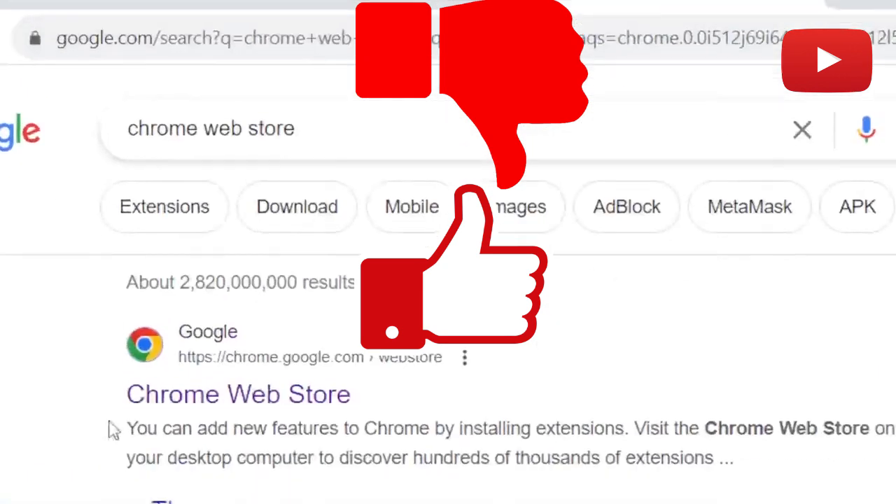
# Open the Chrome Web Store result and focus its extension search box.
pyautogui.click(238, 393)
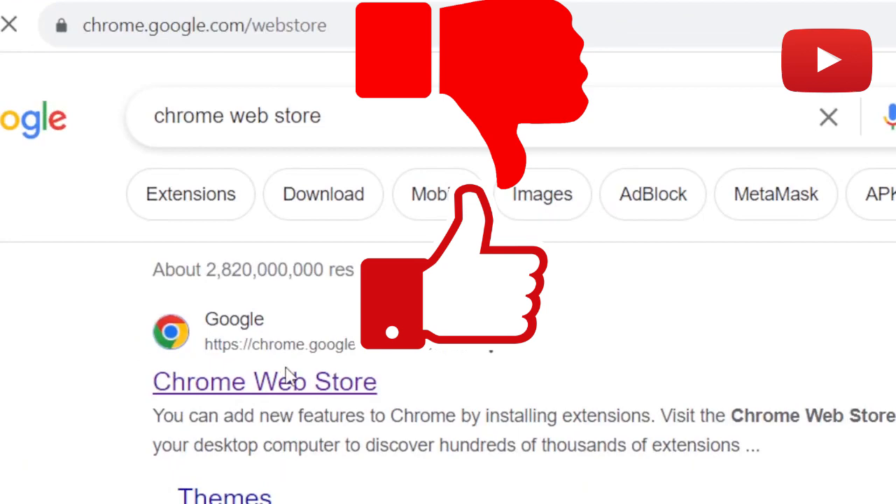
pyautogui.click(263, 381)
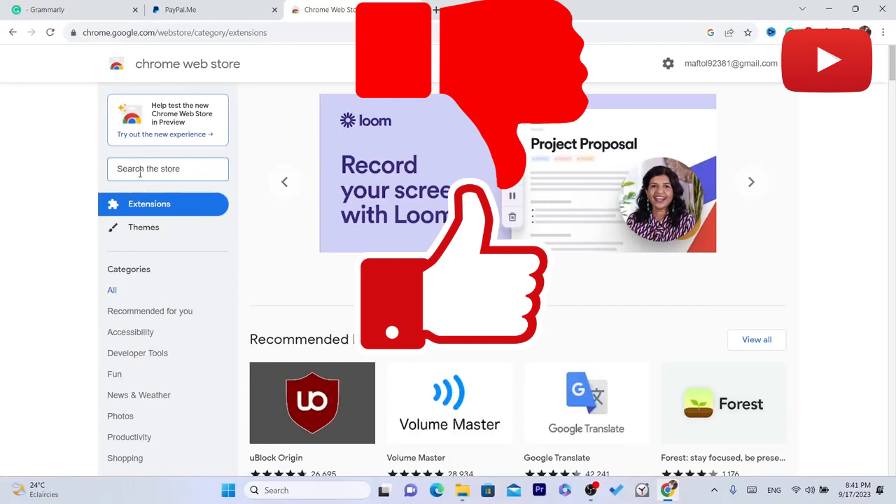
# Search the store for "dis", add Return YouTube Dislike to Chrome and confirm.
pyautogui.write('dis')
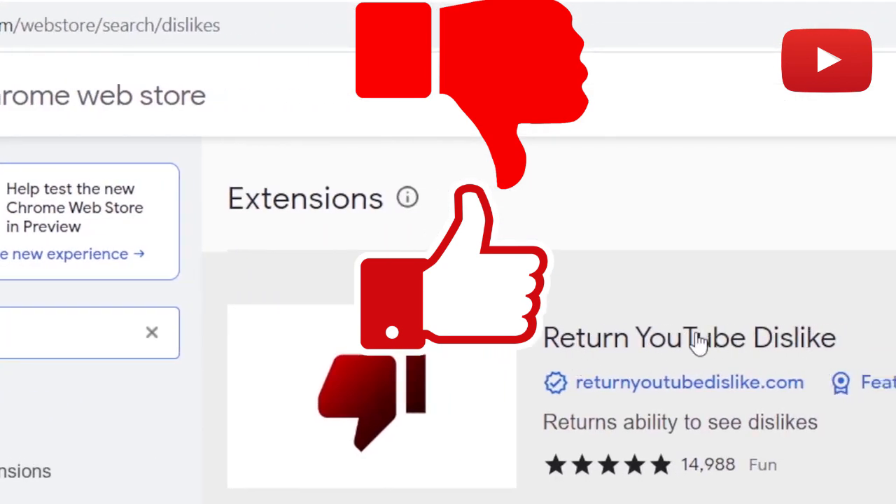
pyautogui.scroll(-3)
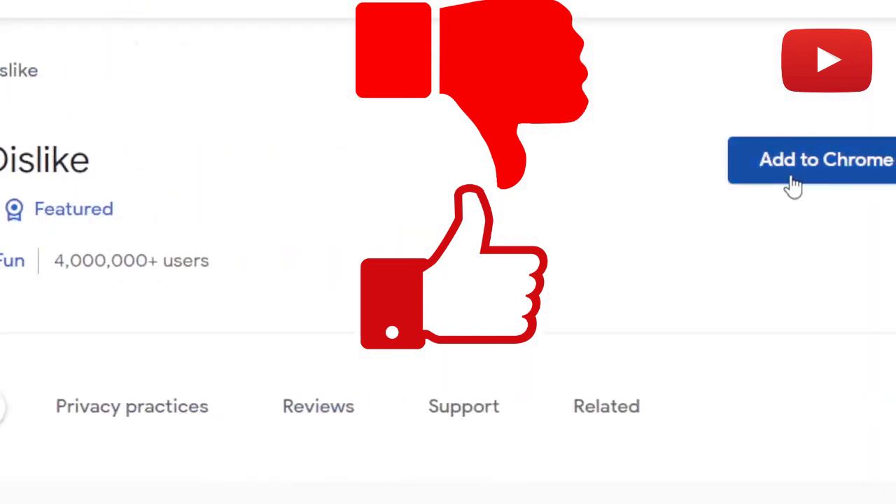
pyautogui.click(812, 160)
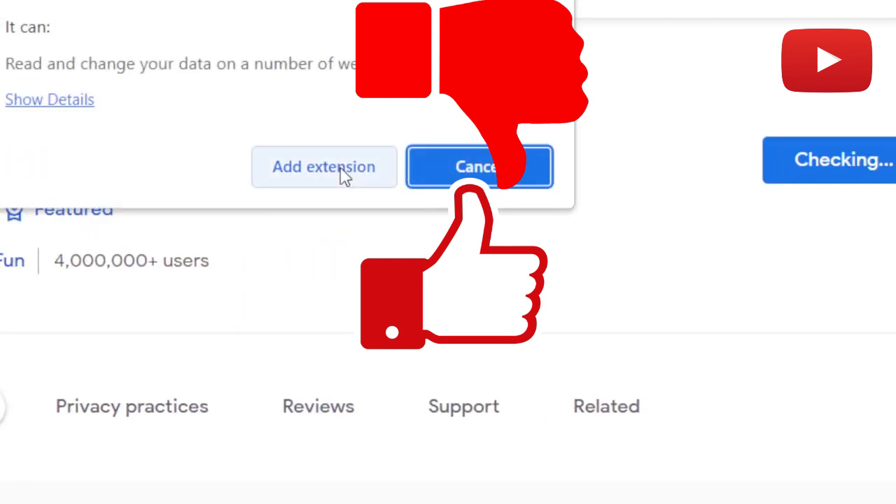
pyautogui.click(323, 166)
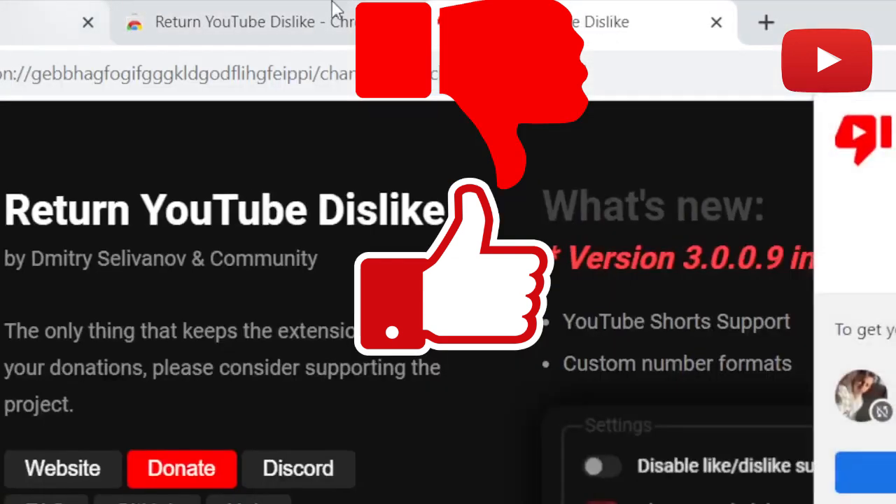